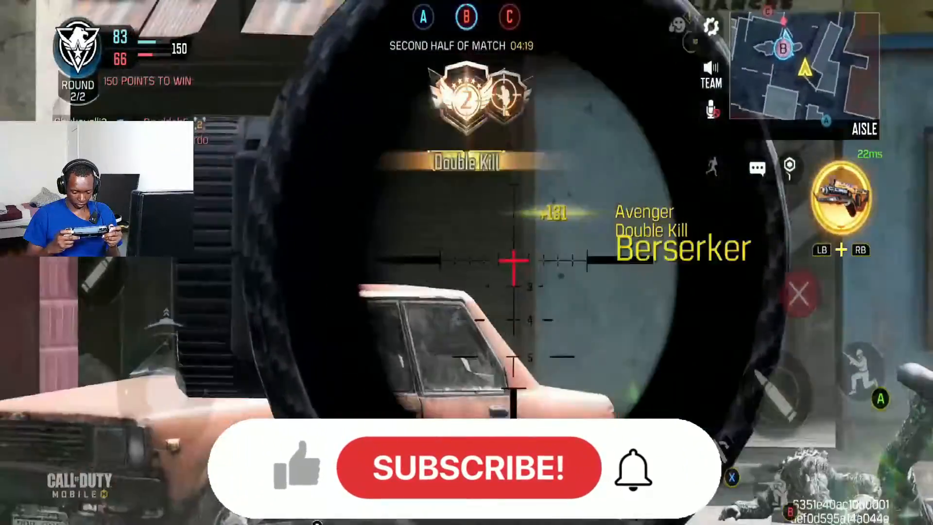
Download the DouWan Windows 64bit / macOS desktop installer from douwan.video
{"action": "left_click", "coordinate": [468, 469]}
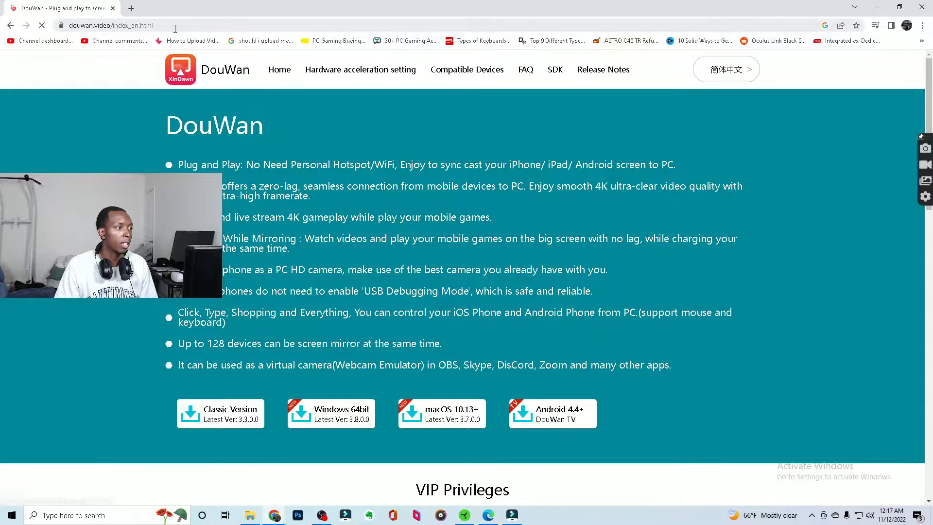
{"action": "scroll", "scroll_direction": "down", "scroll_amount": 3}
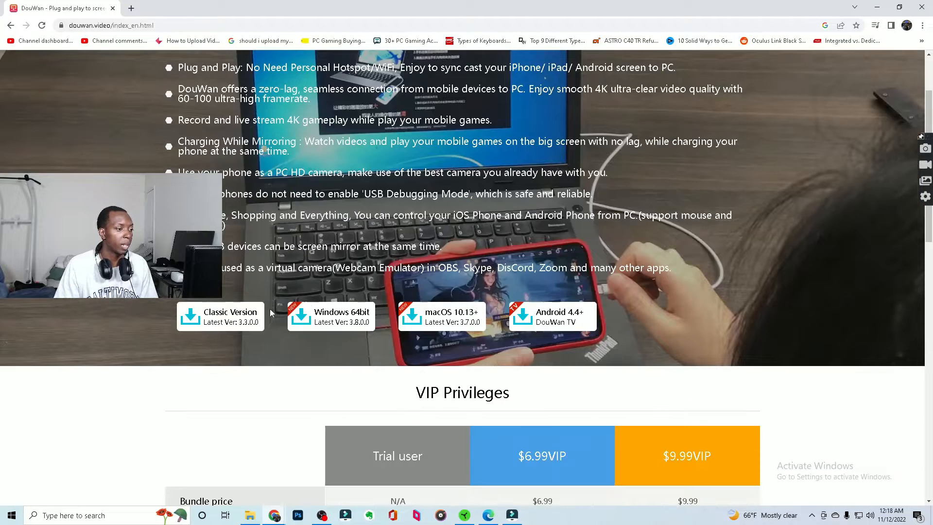
{"action": "mouse_move", "coordinate": [431, 333]}
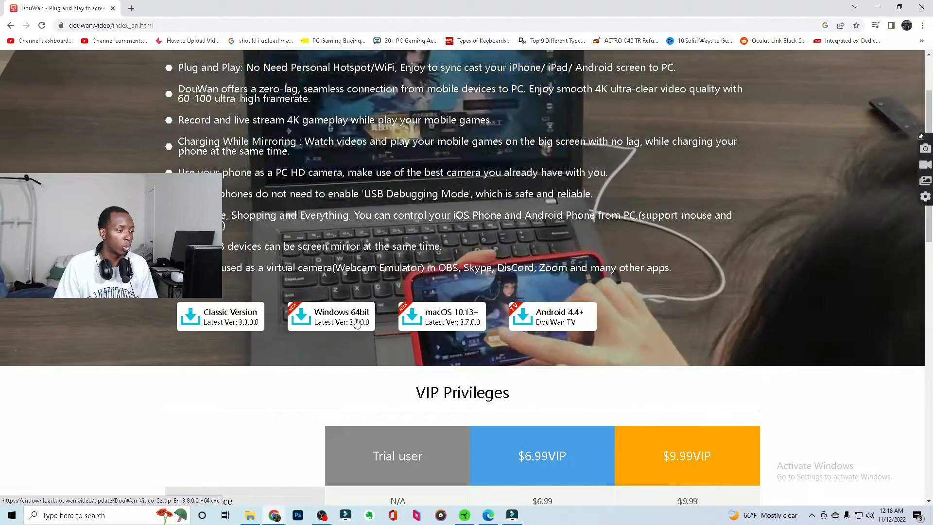
{"action": "scroll", "scroll_direction": "up", "scroll_amount": 3}
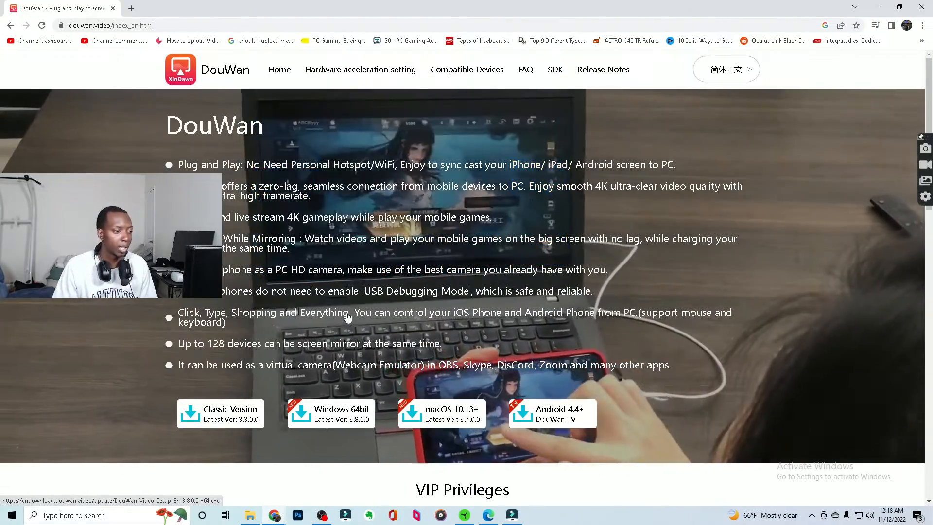
{"action": "scroll", "scroll_direction": "down", "scroll_amount": 3}
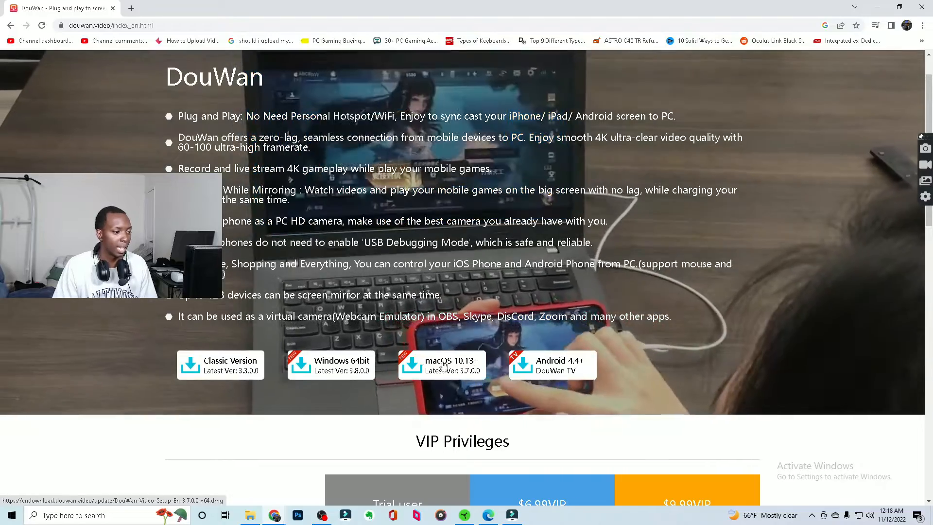
{"action": "left_click", "coordinate": [331, 364]}
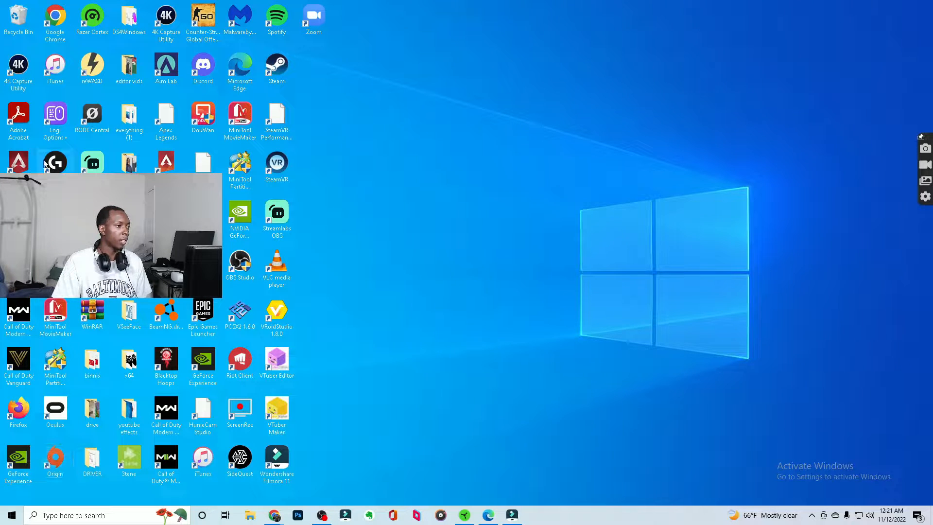
{"action": "mouse_move", "coordinate": [417, 458]}
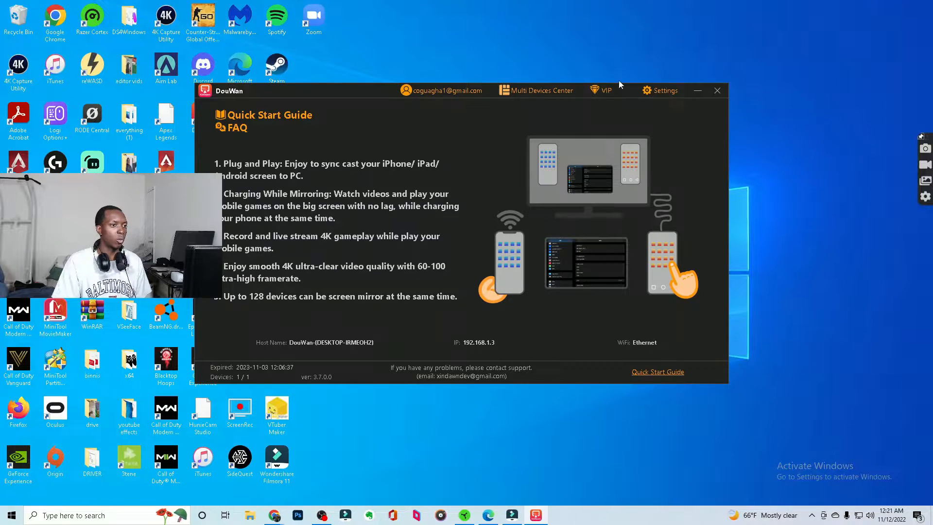
{"action": "mouse_move", "coordinate": [608, 129]}
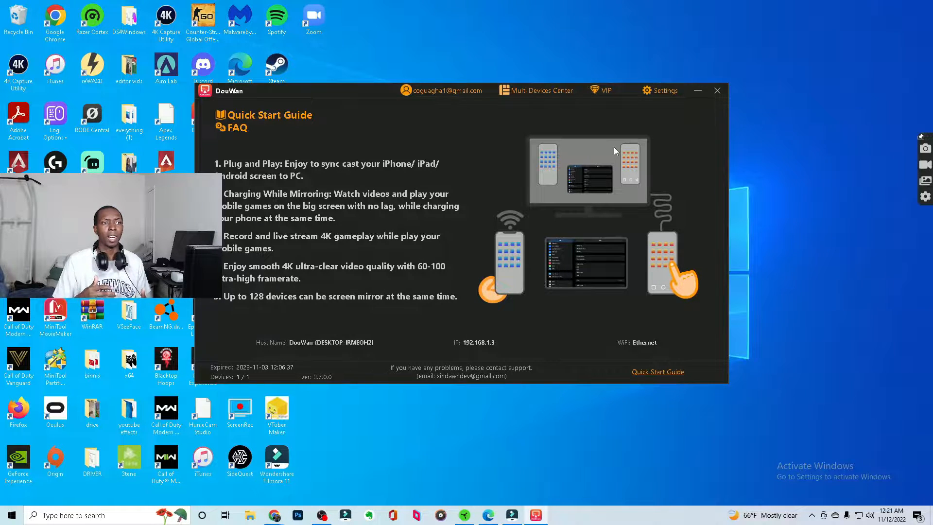
{"action": "mouse_move", "coordinate": [597, 131]}
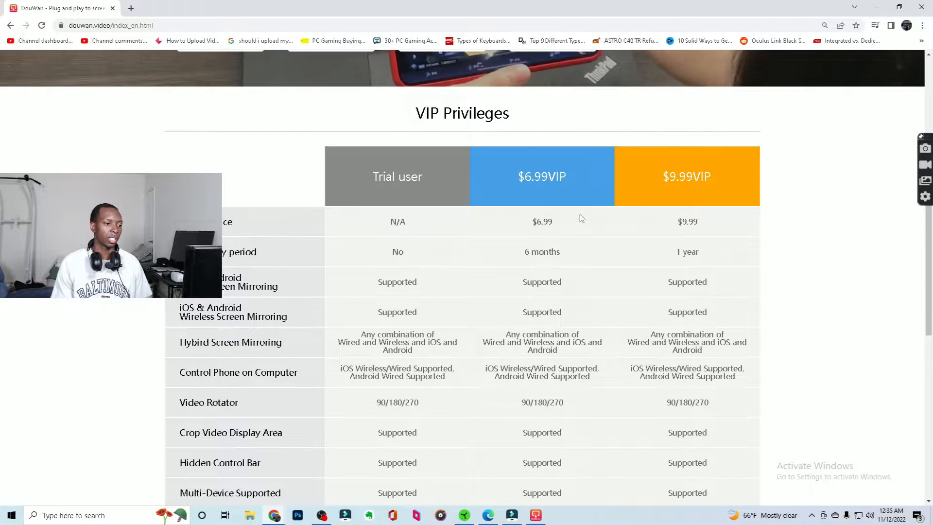
{"action": "mouse_move", "coordinate": [786, 284]}
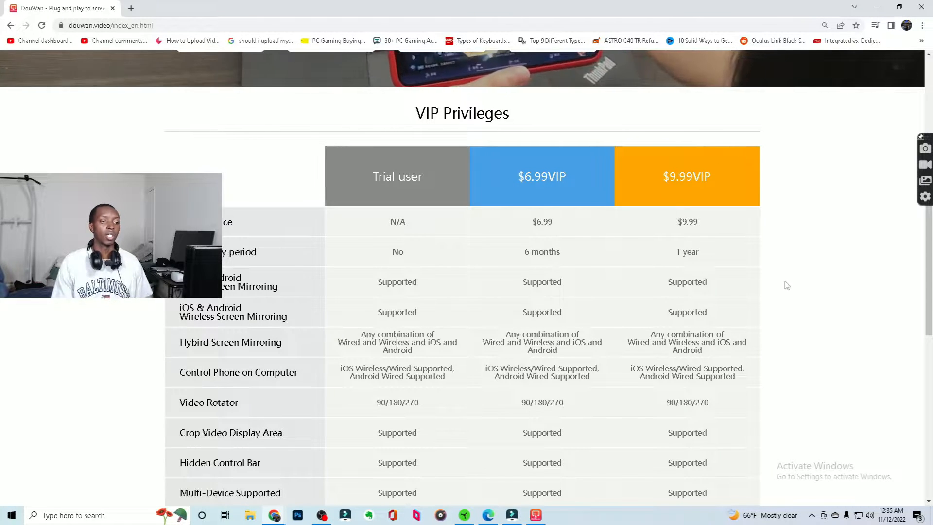
{"action": "mouse_move", "coordinate": [719, 203]}
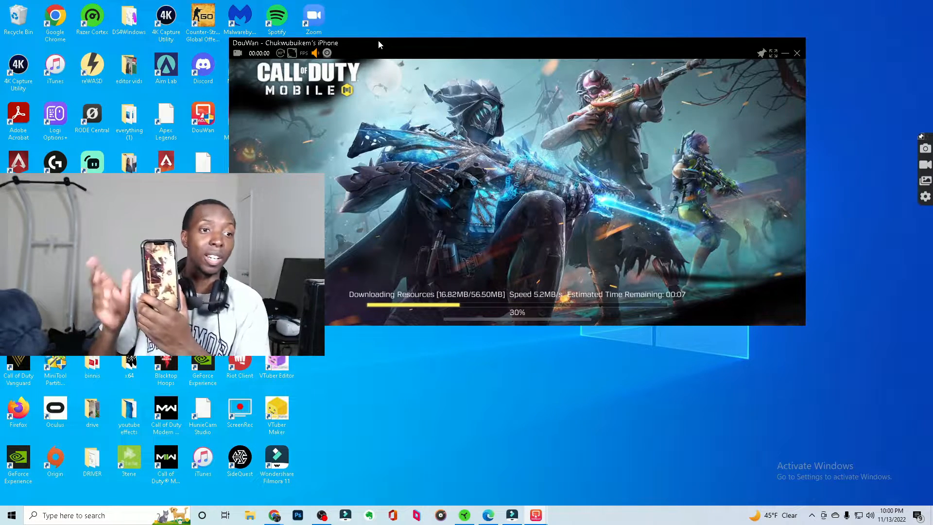
{"action": "mouse_move", "coordinate": [633, 27]}
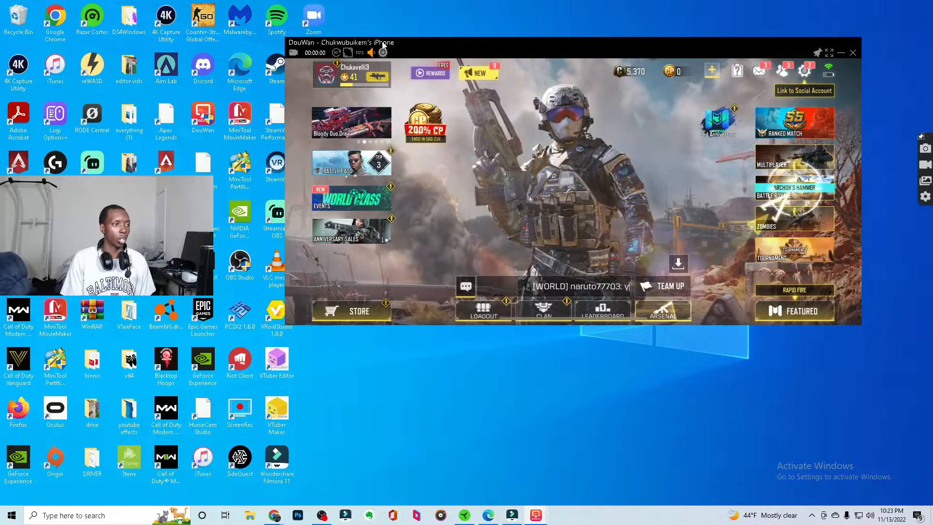
{"action": "left_click", "coordinate": [382, 51]}
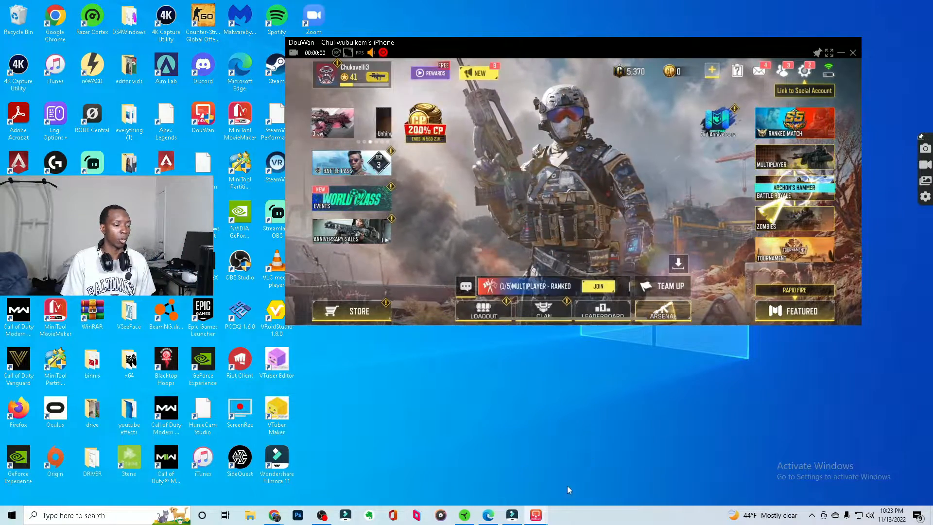
{"action": "left_click", "coordinate": [828, 52]}
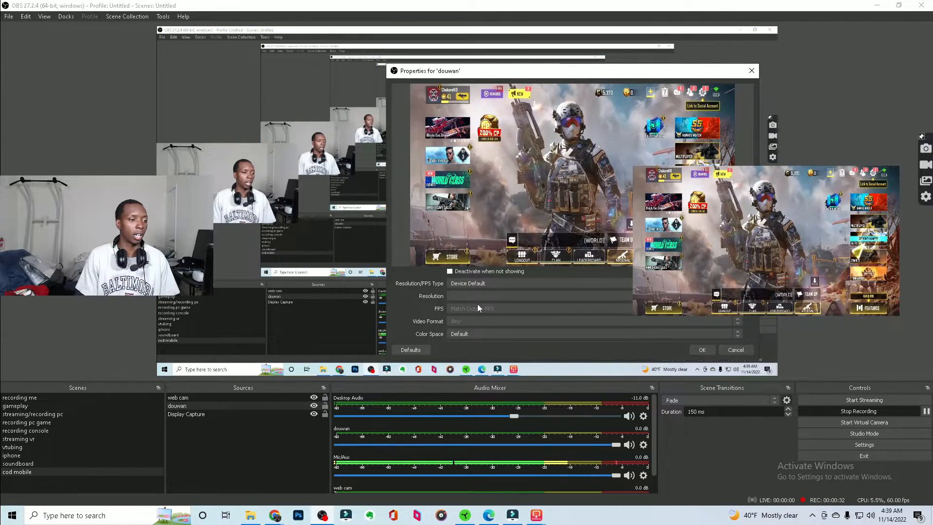
Set the douwan source to Custom 1920x1080 resolution at highest FPS and confirm
{"action": "left_click", "coordinate": [467, 283]}
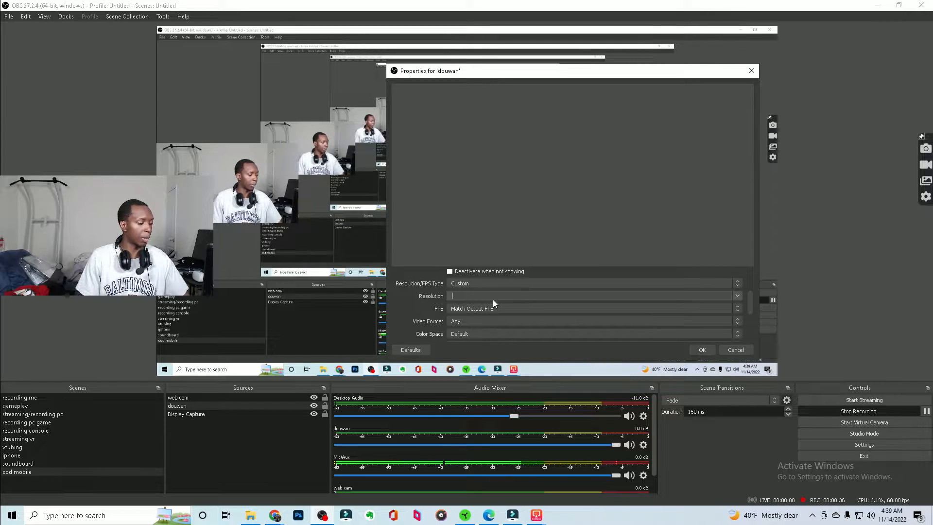
{"action": "type", "text": "1920x88"}
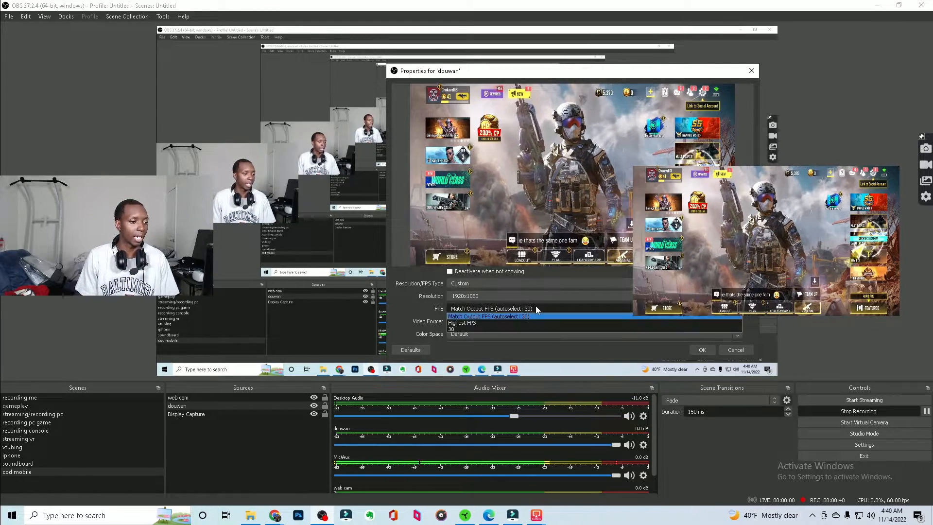
{"action": "left_click", "coordinate": [462, 323]}
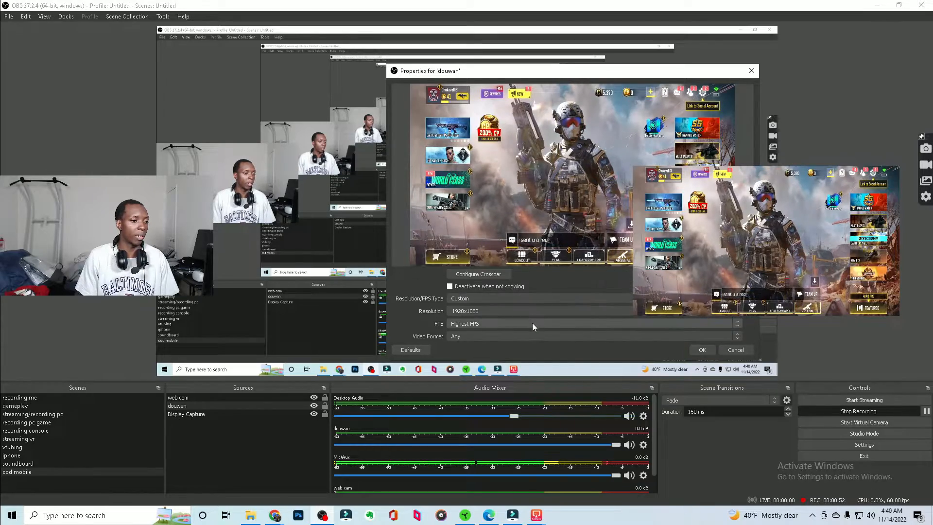
{"action": "left_click", "coordinate": [702, 350]}
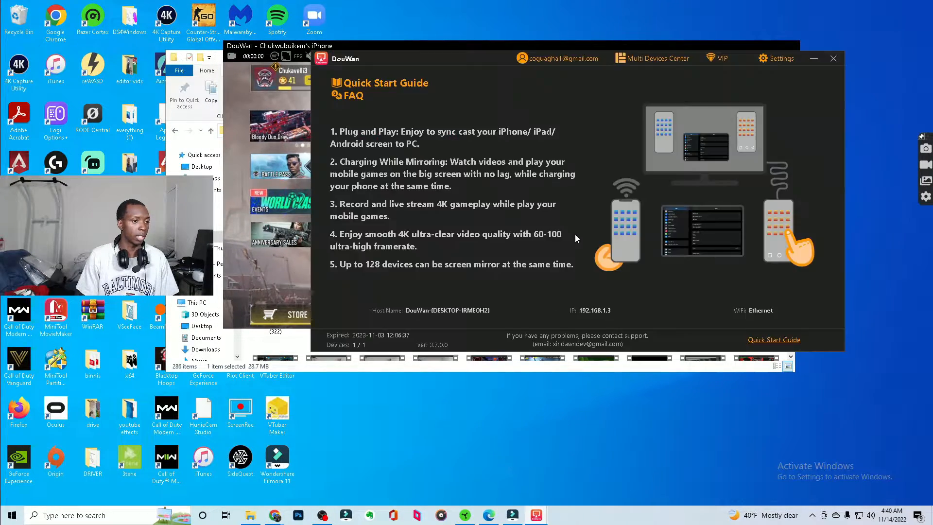
Set DouWan's iOS wired mirroring resolution to 1920x1080
{"action": "left_click", "coordinate": [775, 58]}
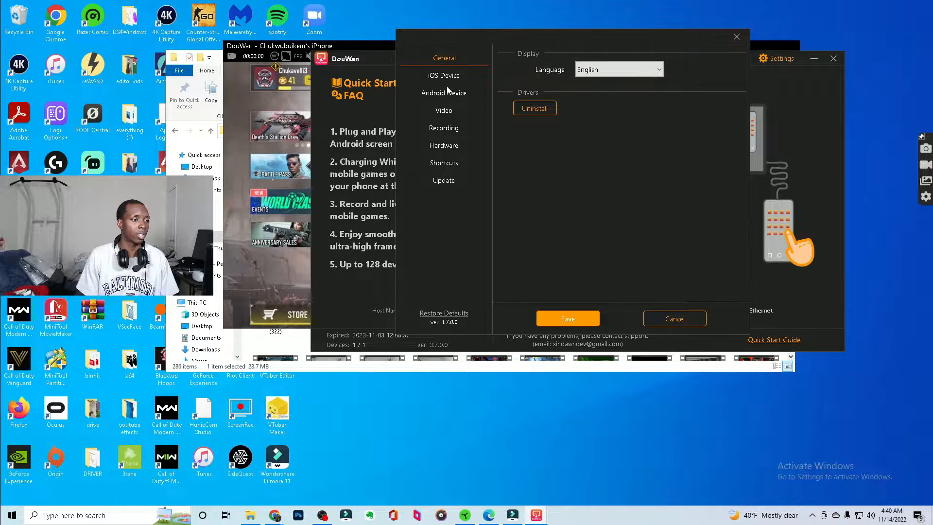
{"action": "left_click", "coordinate": [444, 74]}
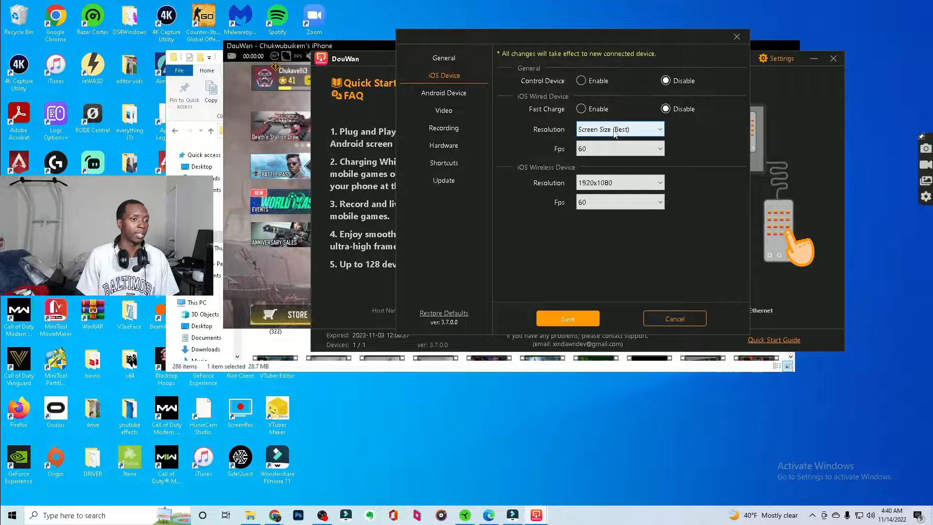
{"action": "left_click", "coordinate": [619, 130]}
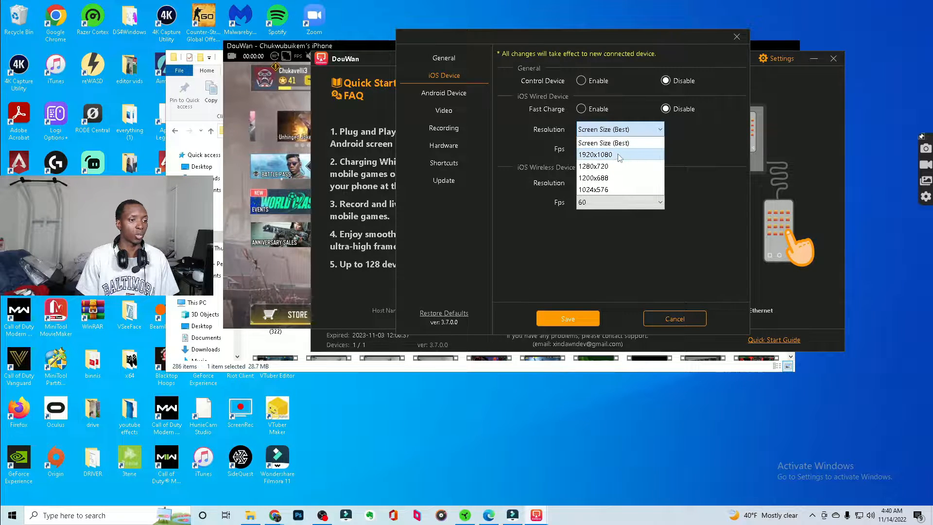
{"action": "left_click", "coordinate": [594, 154]}
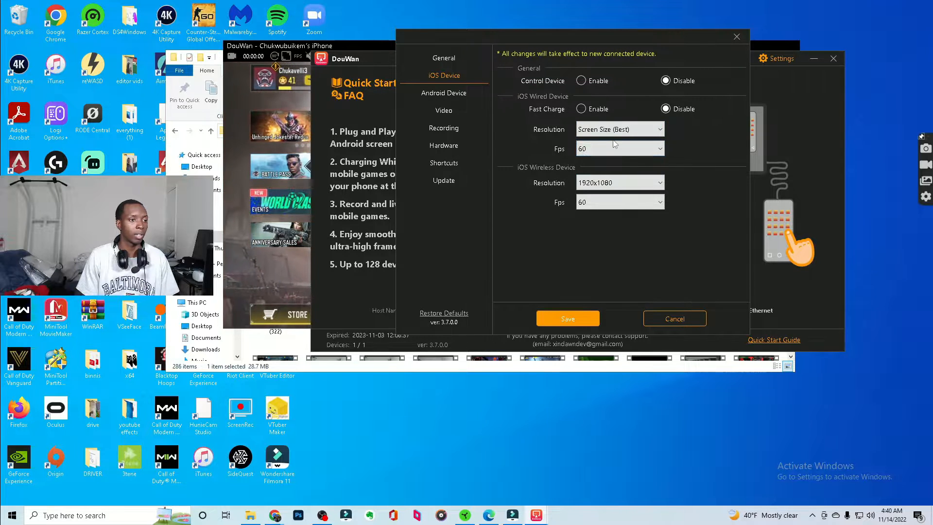
Keep the wireless resolution at 1920x1080, 60 fps, and save the iOS settings
{"action": "left_click", "coordinate": [619, 182]}
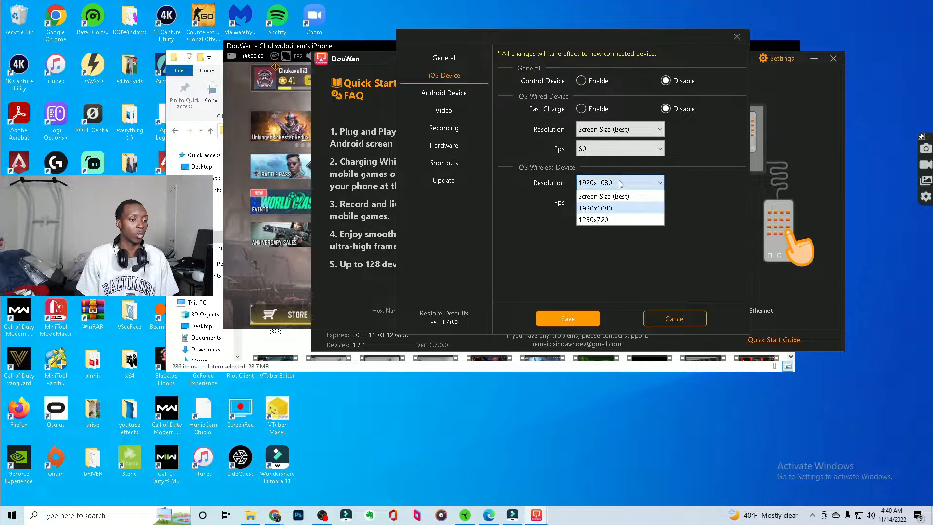
{"action": "left_click", "coordinate": [594, 208]}
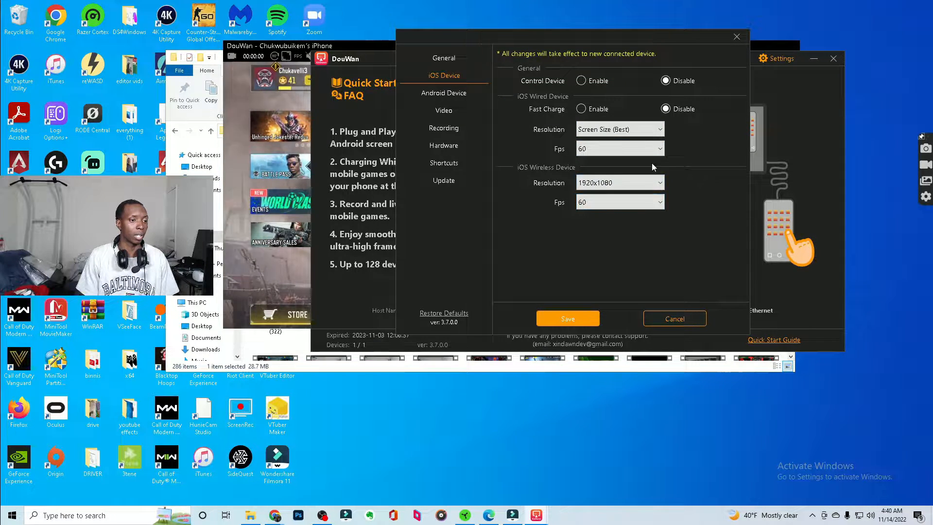
{"action": "left_click", "coordinate": [619, 129]}
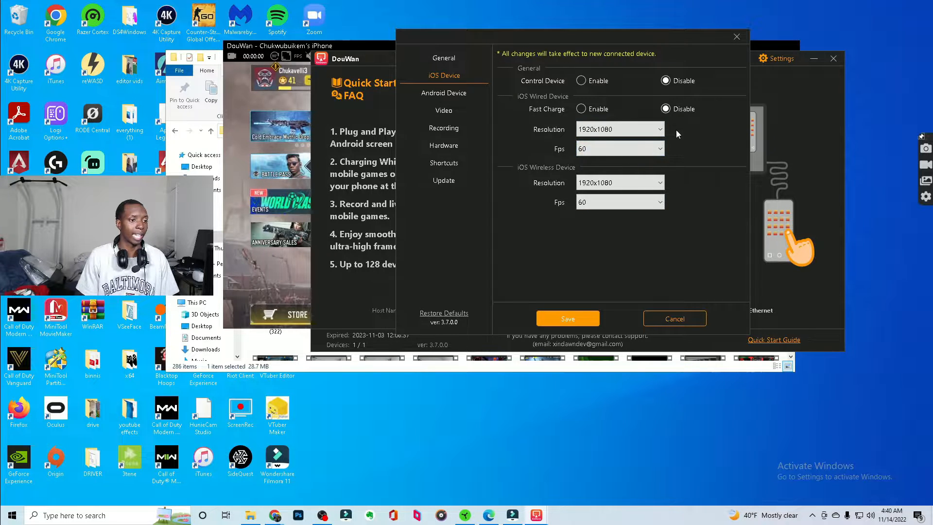
{"action": "mouse_move", "coordinate": [659, 162]}
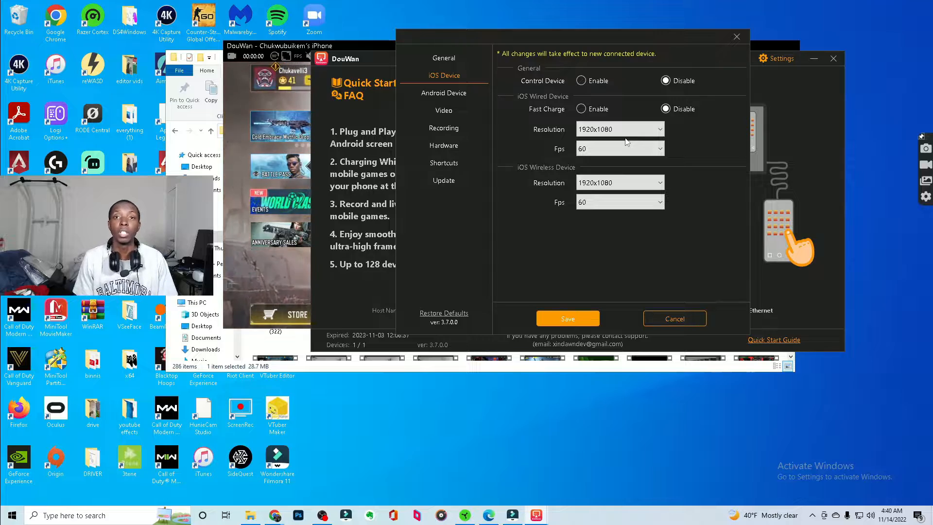
{"action": "left_click", "coordinate": [566, 318]}
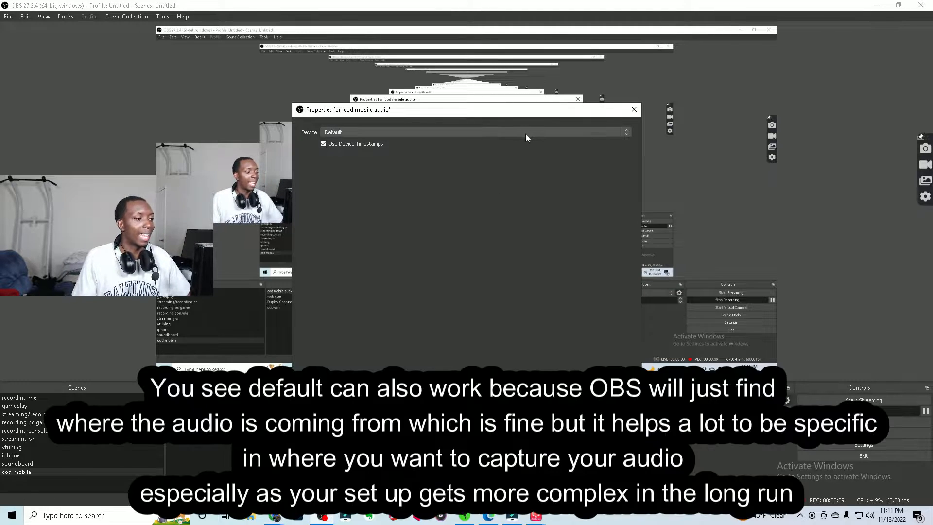
Point the 'cod mobile audio' capture at the LG ULTRAGEAR device instead of default
{"action": "left_click", "coordinate": [624, 131]}
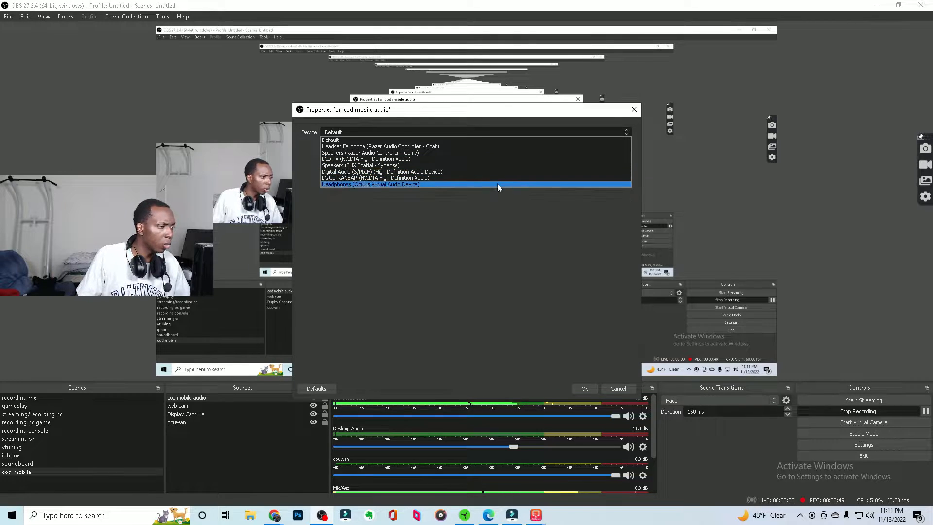
{"action": "left_click", "coordinate": [376, 178]}
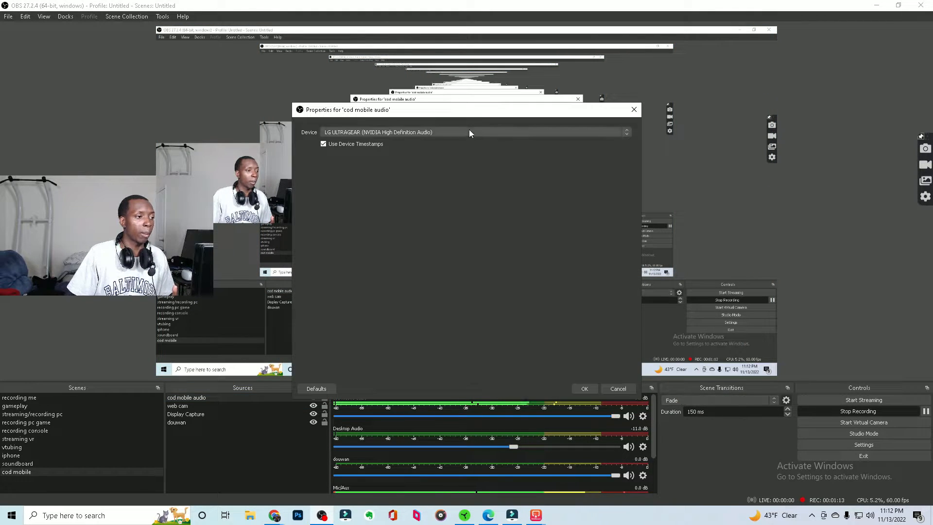
Capture game audio from Speakers (Razer Audio Controller - Game), then close the iPhone mirror window
{"action": "left_click", "coordinate": [470, 131]}
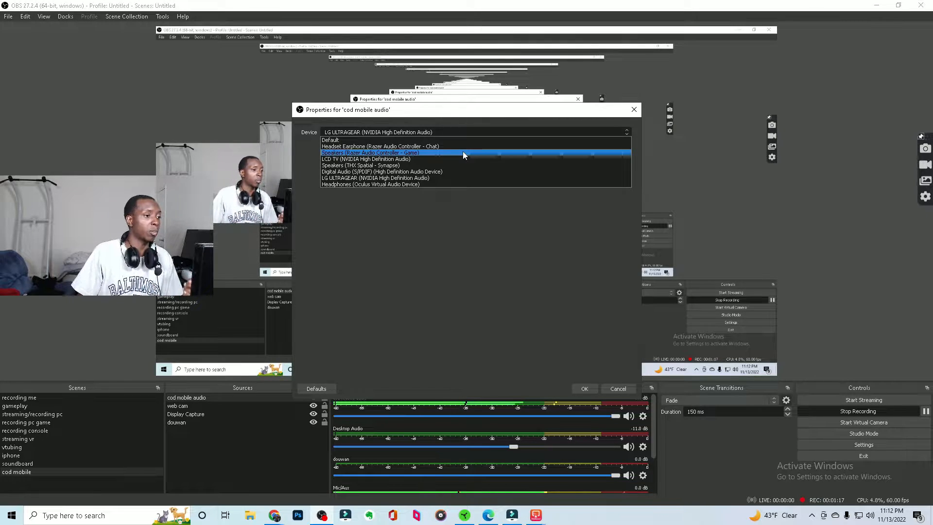
{"action": "left_click", "coordinate": [379, 147]}
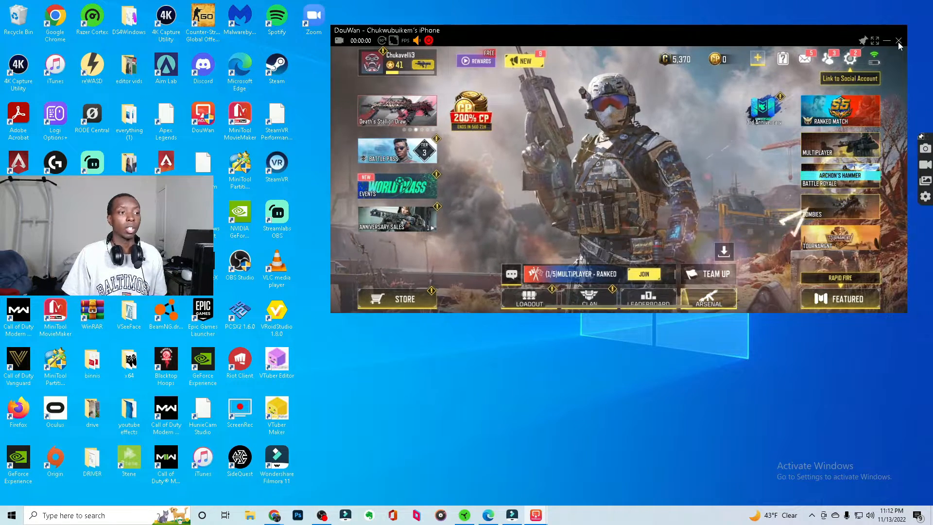
{"action": "left_click", "coordinate": [898, 41]}
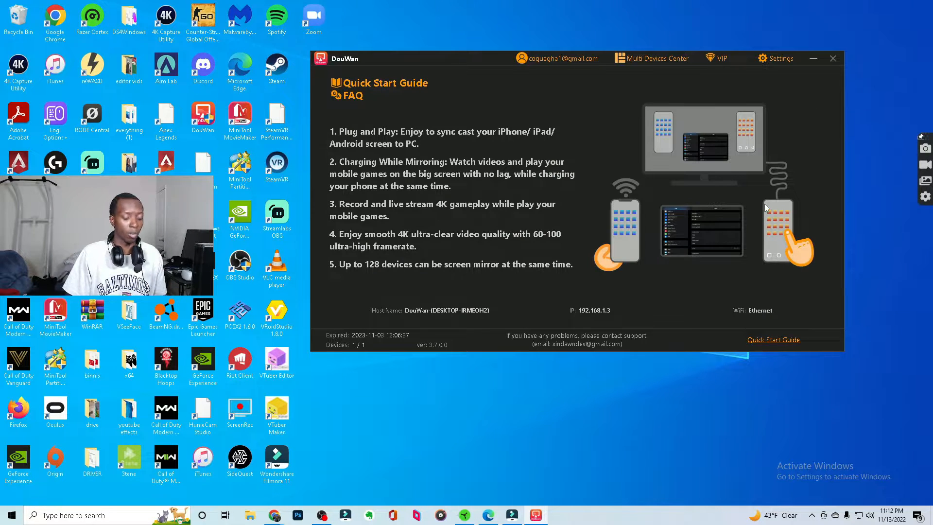